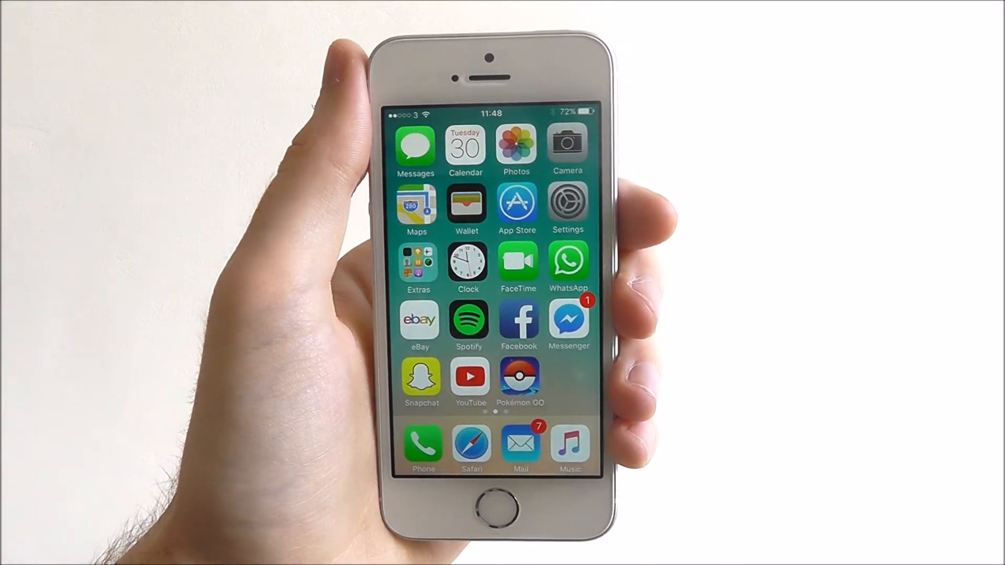
# Launch the Settings app from the home screen.
pyautogui.click(566, 204)
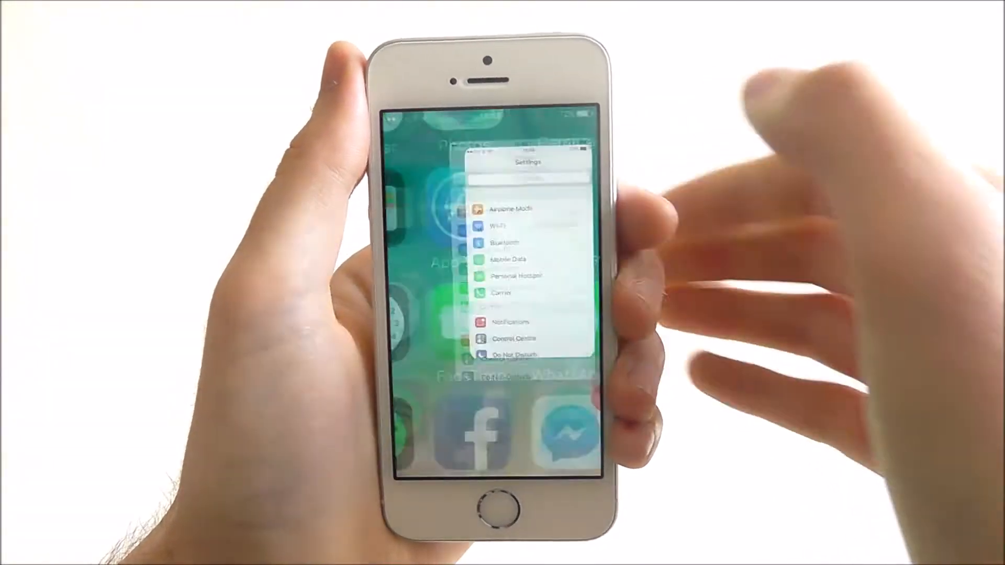